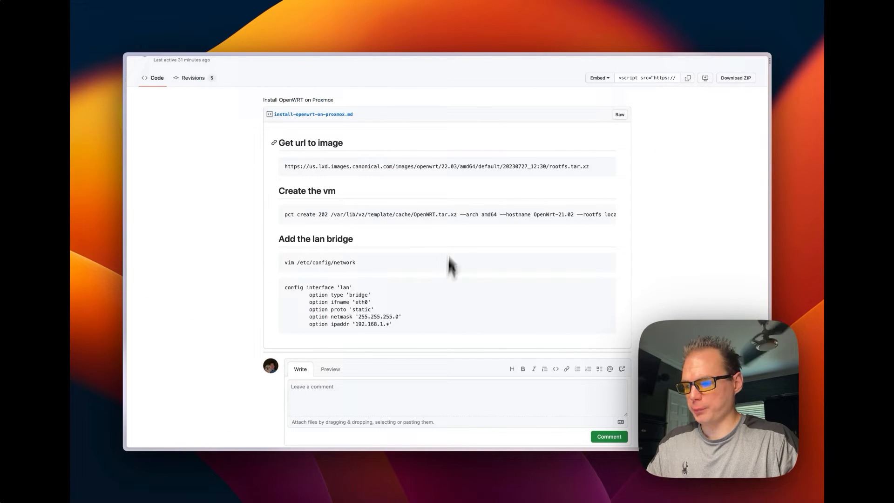
pyautogui.moveTo(408, 263)
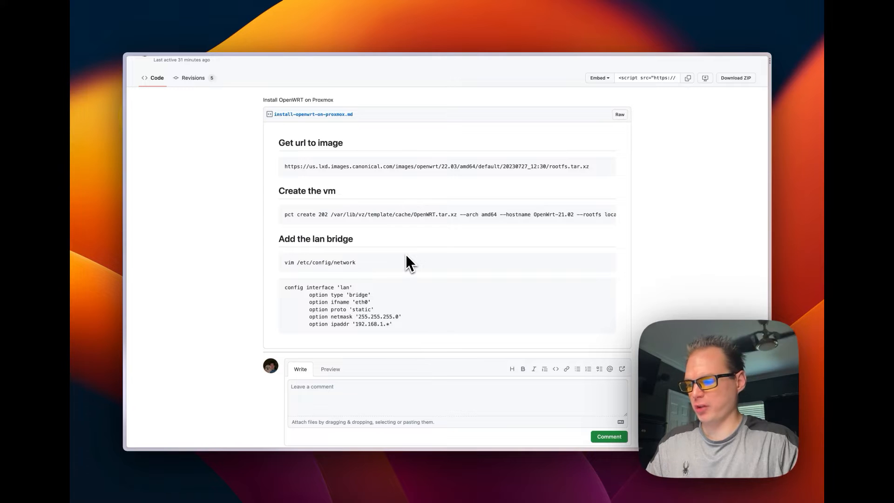
pyautogui.moveTo(393, 247)
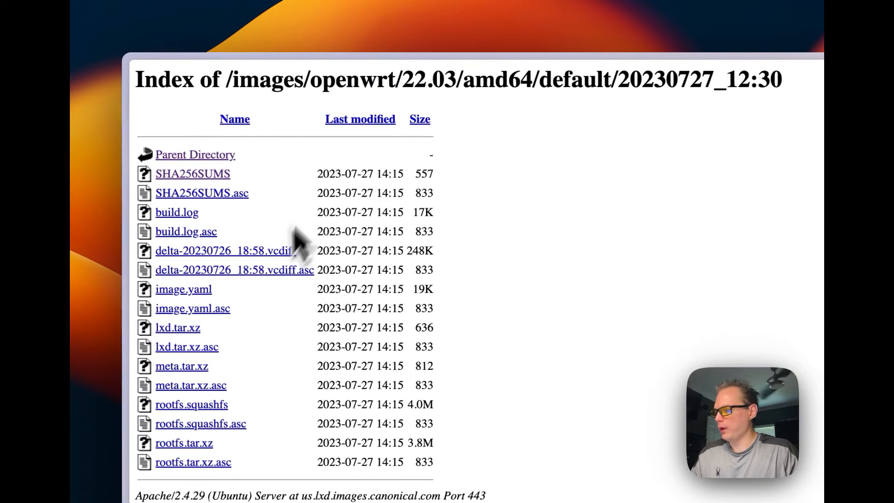
# Copy the rootfs.tar.xz download link from the OpenWrt 22.03 amd64 image index
pyautogui.scroll(-3)
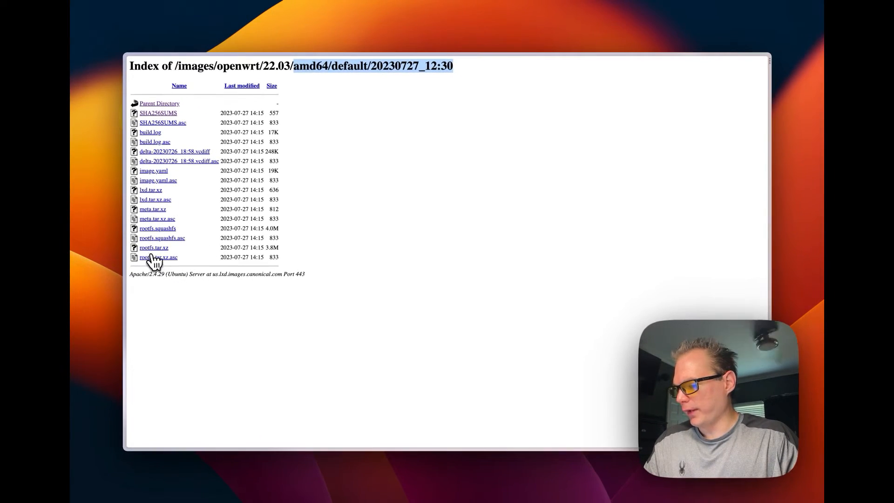
pyautogui.rightClick(154, 247)
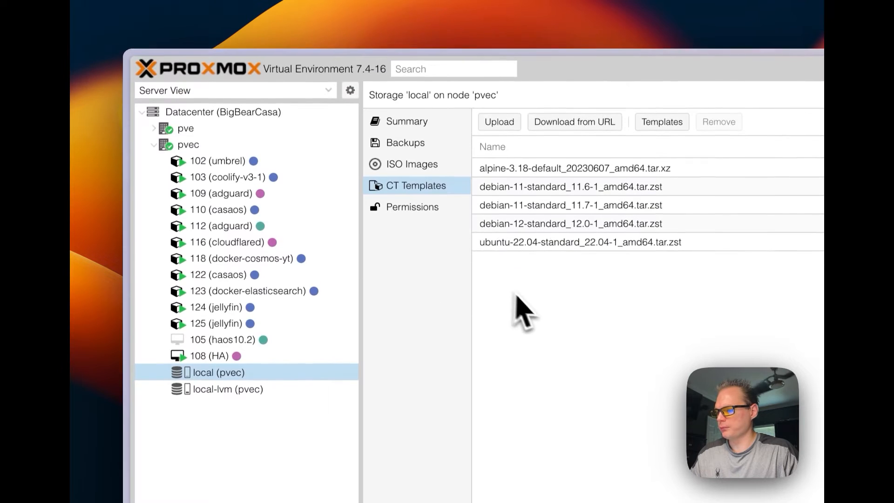
# Bring up Download from URL on pvec's local storage CT Templates
pyautogui.click(188, 144)
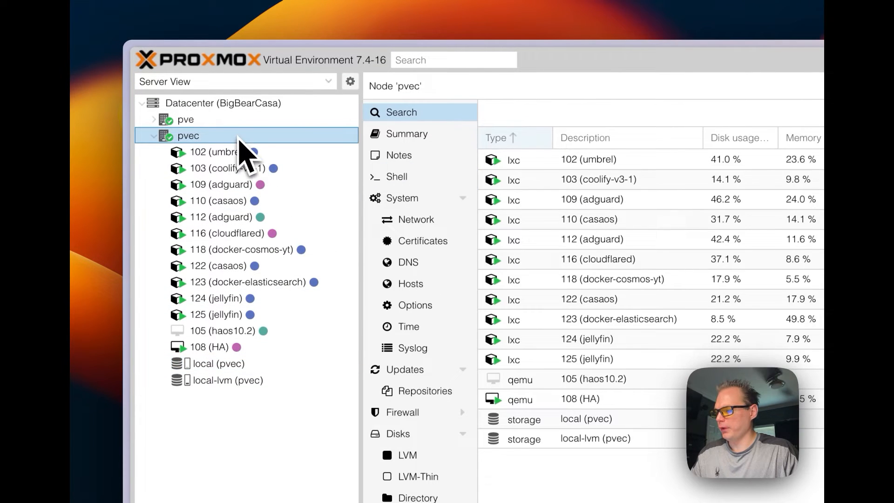
pyautogui.click(218, 363)
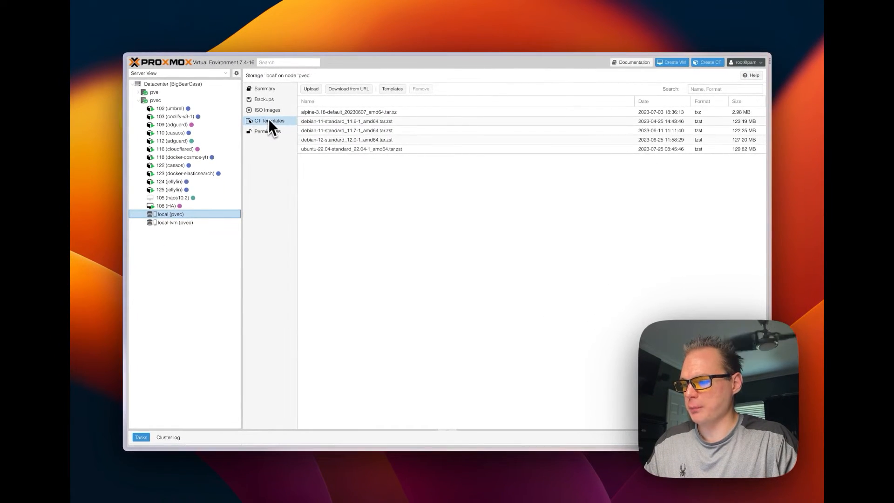
pyautogui.click(347, 88)
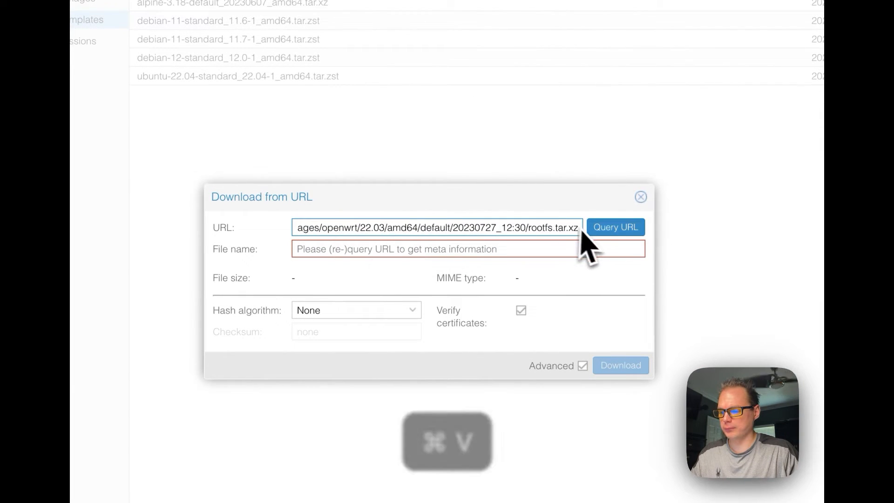
# Query the pasted URL, name the file OpenWRT.tar.xz and choose SHA-256 verification
pyautogui.click(615, 227)
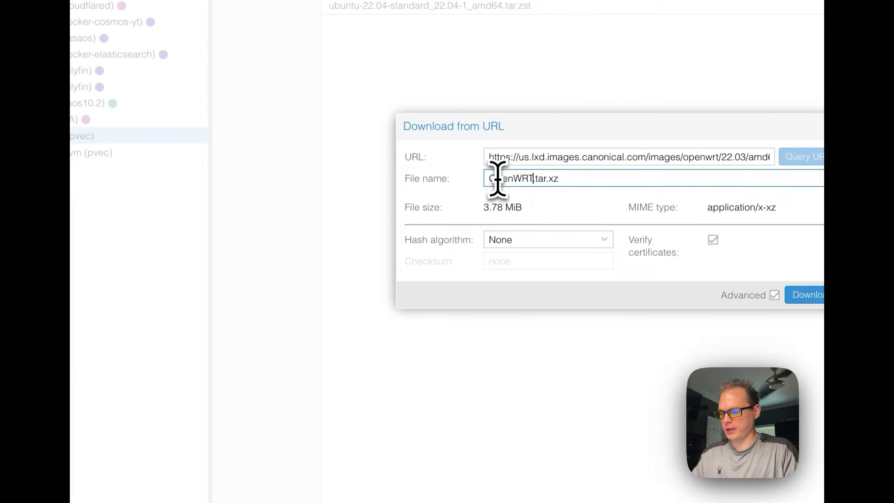
pyautogui.click(547, 240)
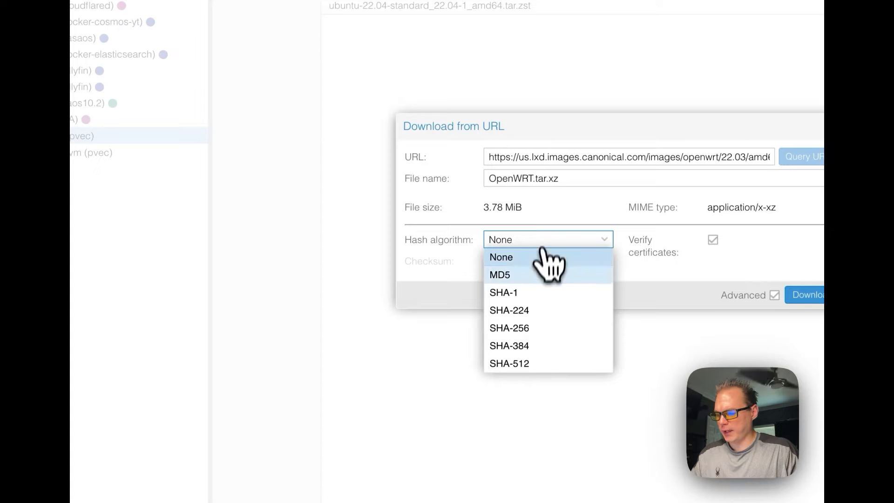
pyautogui.click(509, 327)
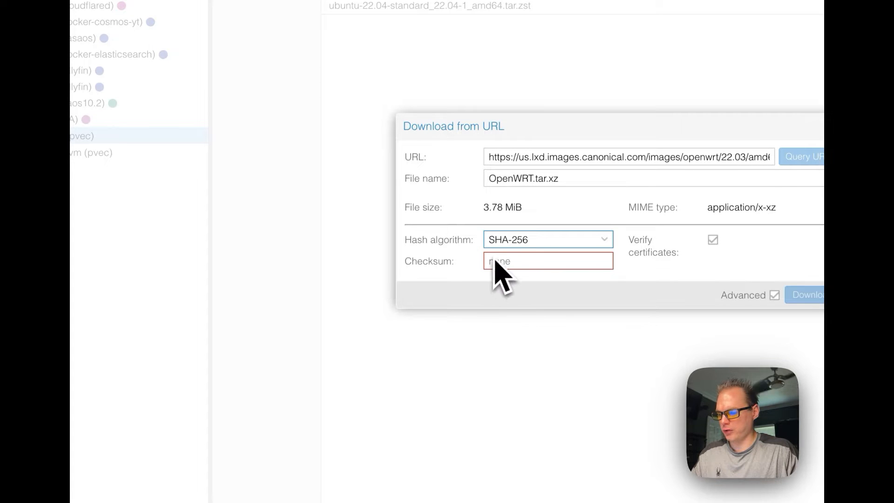
pyautogui.moveTo(532, 268)
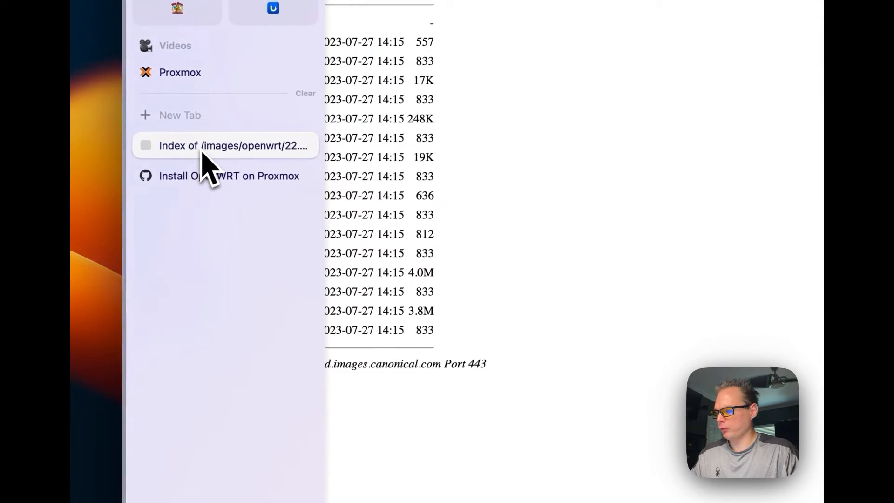
# View SHA256SUMS in the image directory and select the rootfs.tar.xz checksum
pyautogui.click(232, 146)
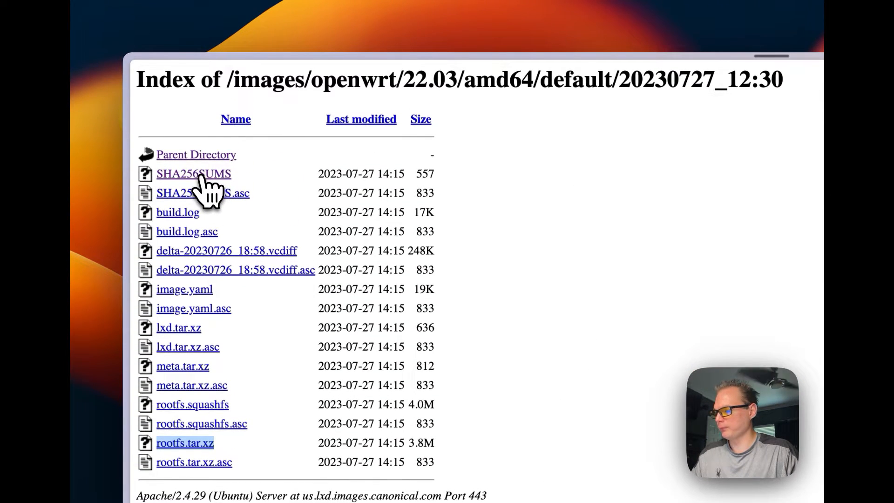
pyautogui.click(193, 174)
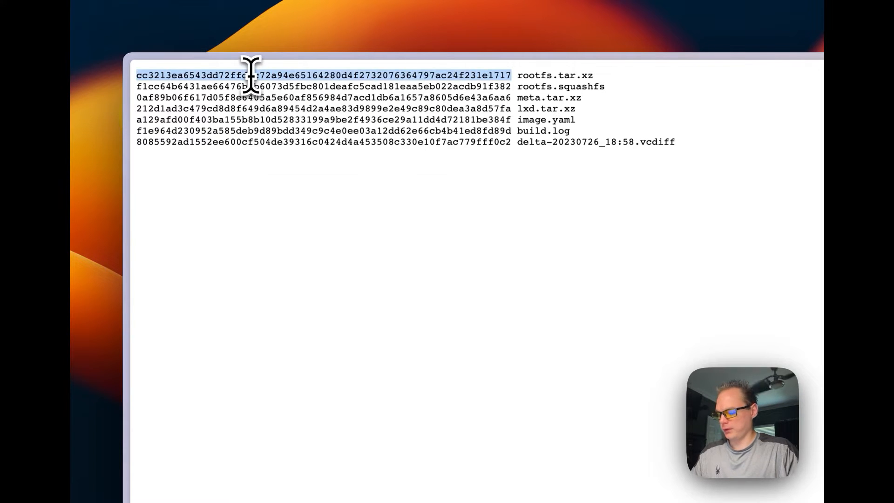
pyautogui.moveTo(510, 105)
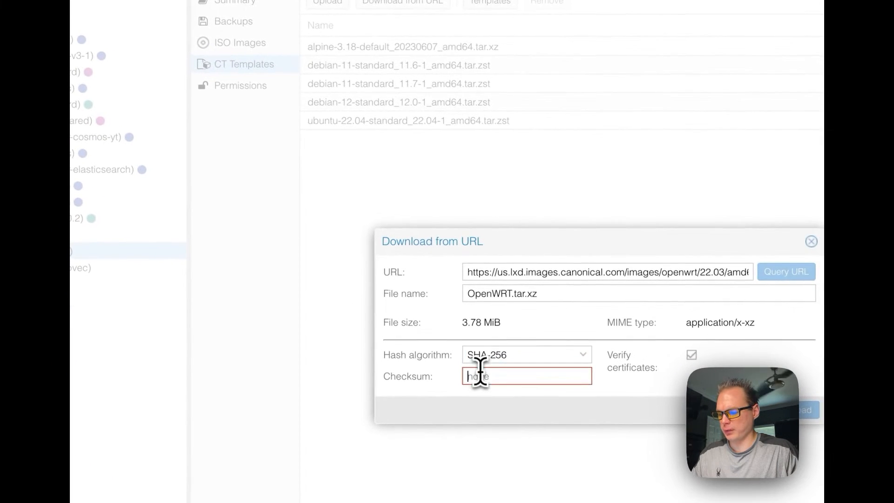
# Paste the checksum, download OpenWRT.tar.xz into local storage and dismiss the task log
pyautogui.press('cmd+v')
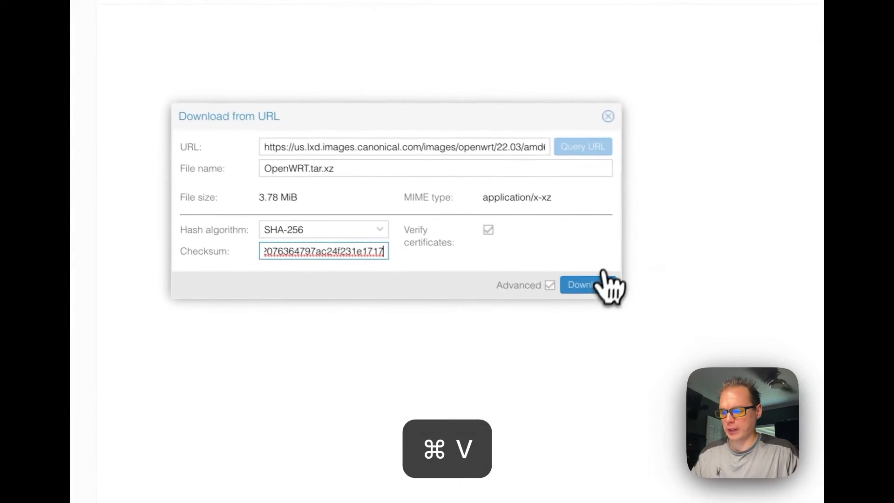
pyautogui.click(579, 285)
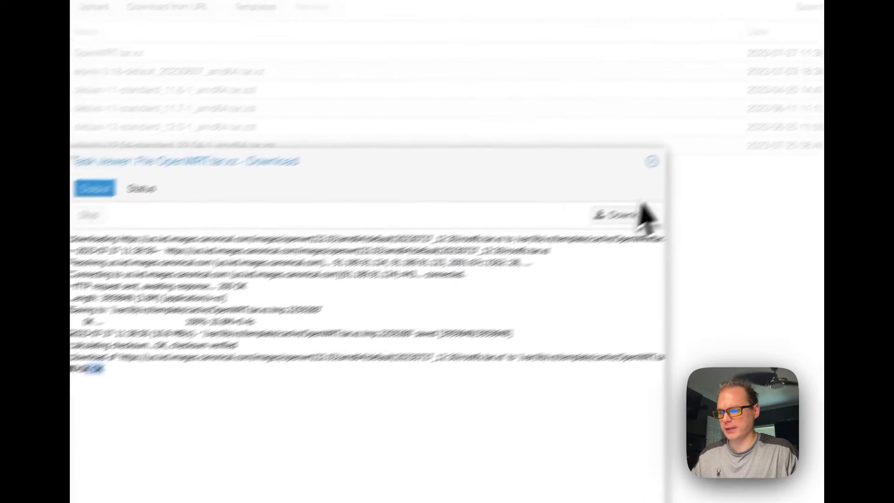
pyautogui.click(651, 161)
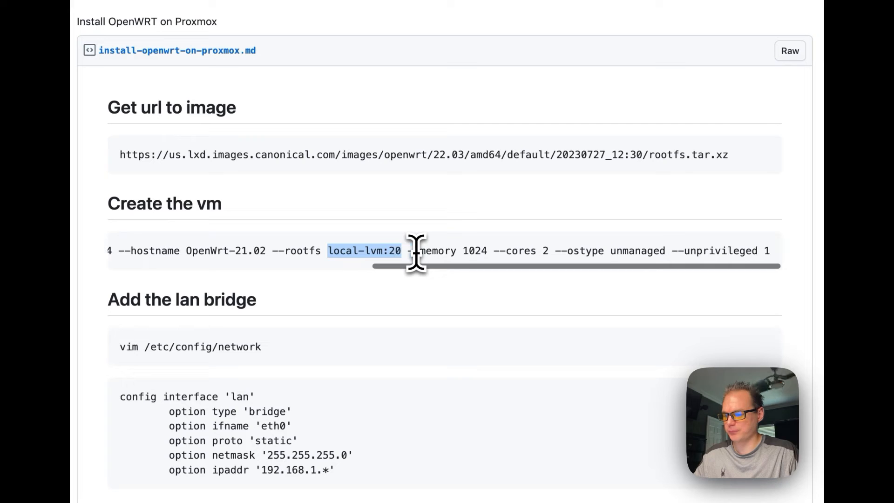
# Select and copy the pct create command for container 202 from the Gist
pyautogui.moveTo(408, 250); pyautogui.dragTo(482, 250)
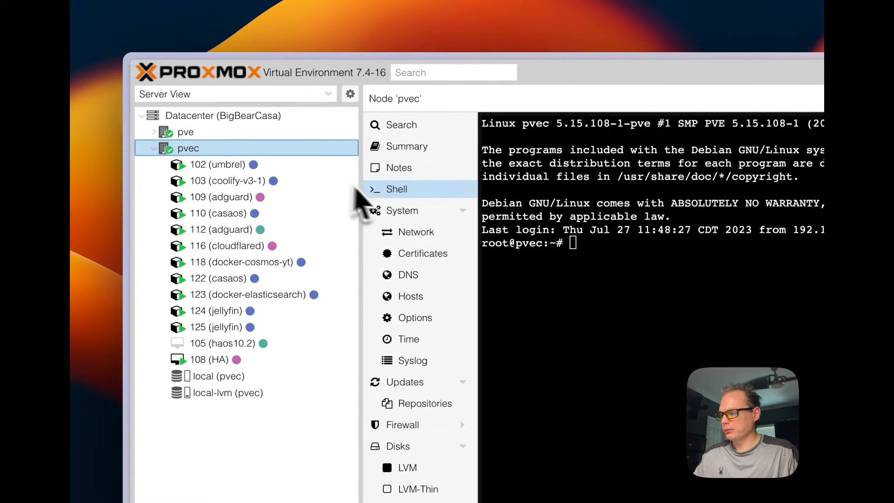
# Clear the pvec shell and run the pct create command to create container 202 OpenWrt-21.02
pyautogui.write('clea')
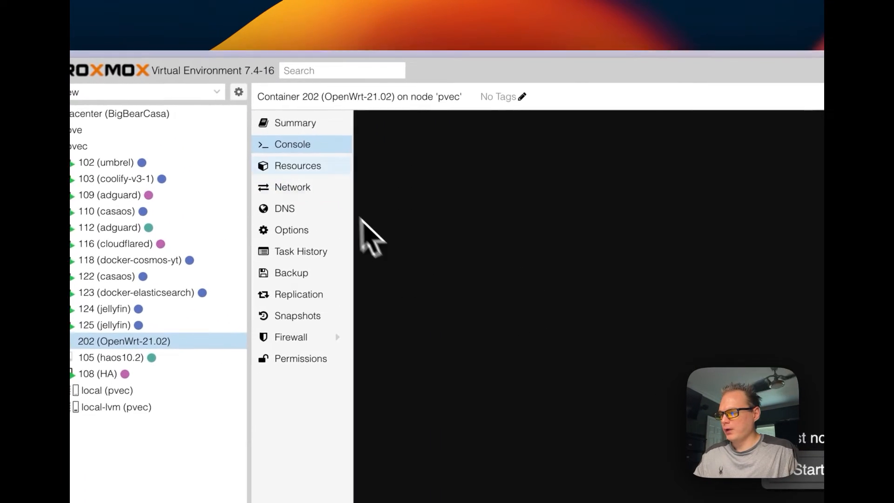
# Show container 202's summary and its empty network device list
pyautogui.click(296, 122)
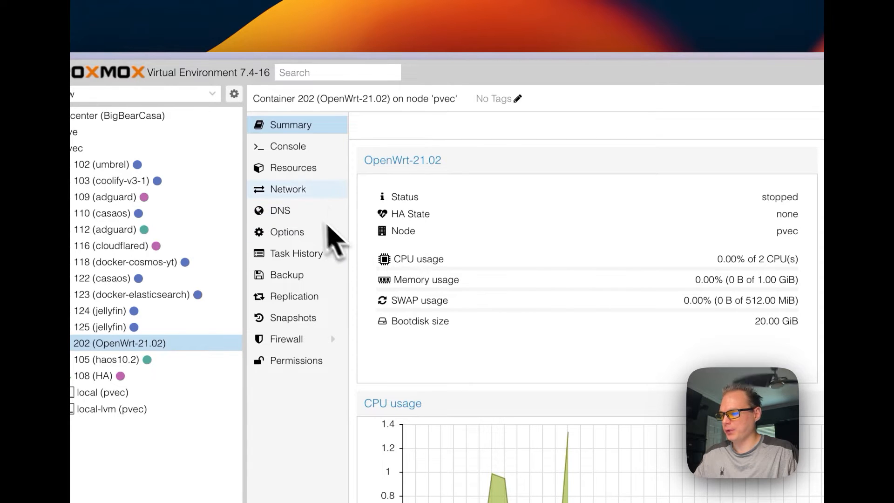
pyautogui.click(287, 189)
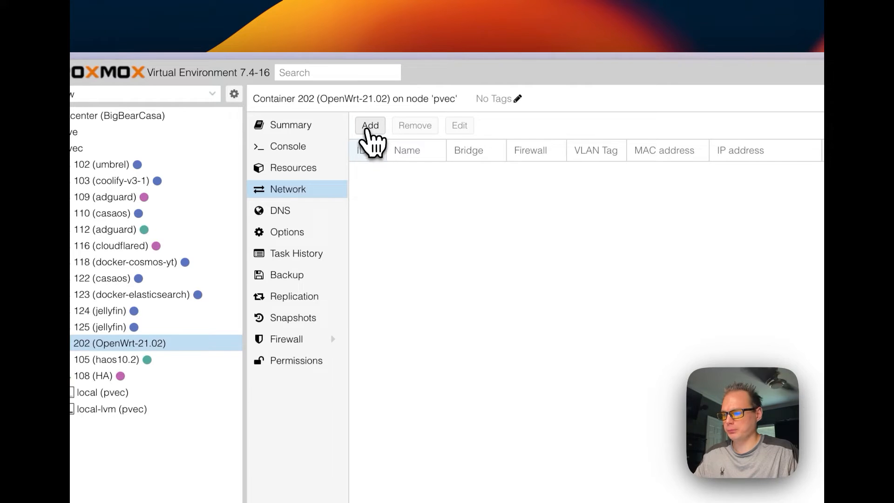
# Add eth0 with DHCP and eth1 without an address, both on vmbr0, to container 202
pyautogui.click(370, 125)
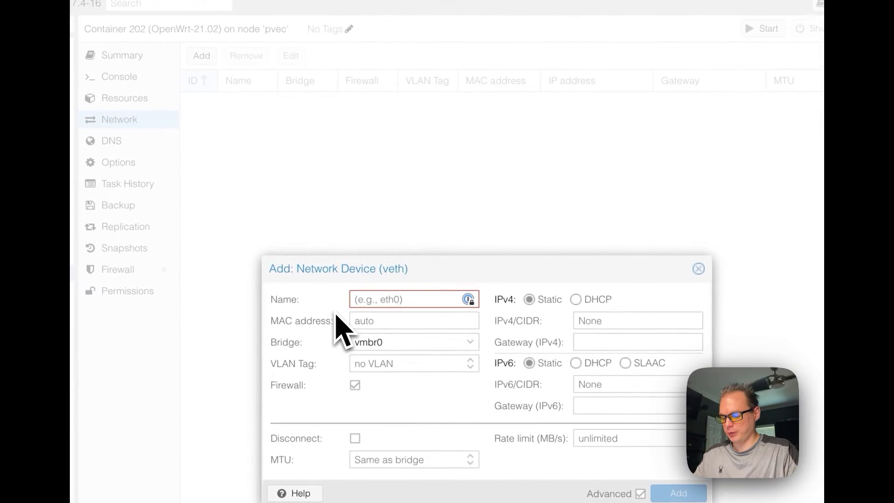
pyautogui.write('eth0')
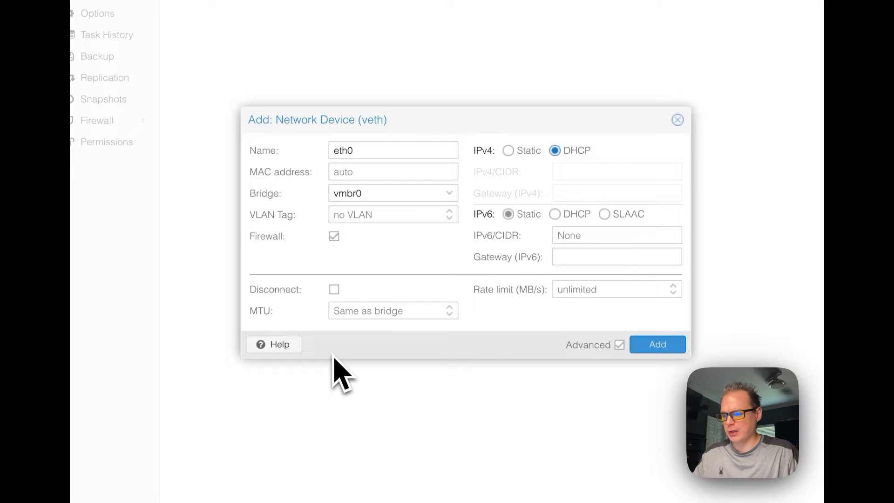
pyautogui.click(656, 343)
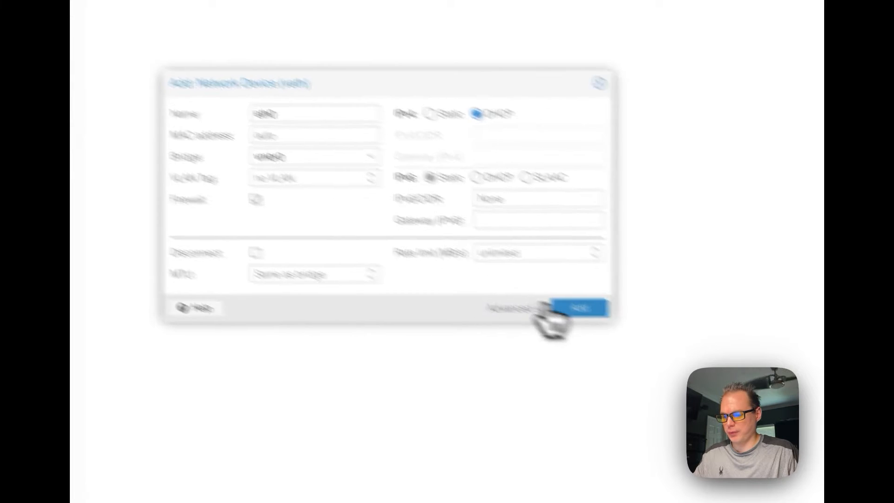
pyautogui.click(578, 308)
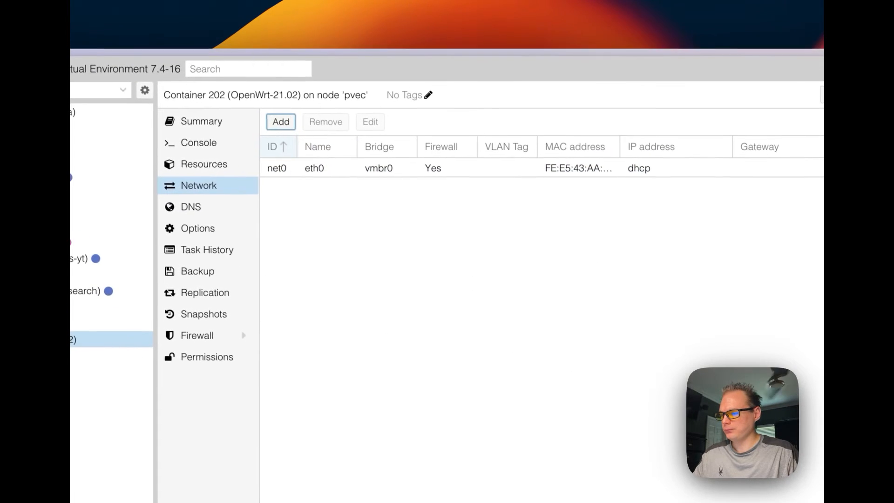
pyautogui.write('eth1')
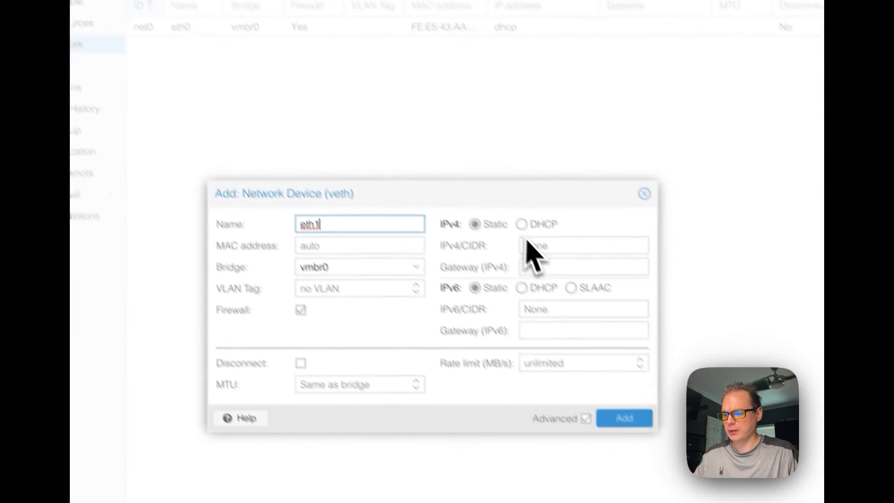
pyautogui.click(624, 418)
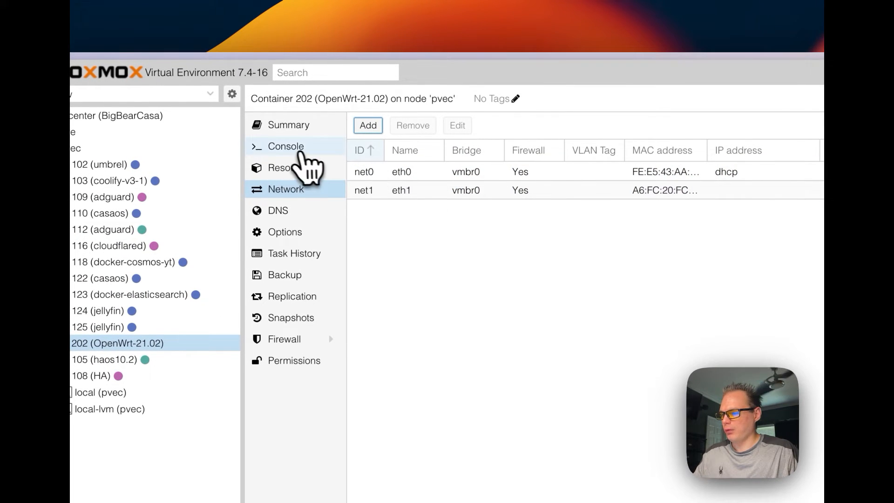
# Start container 202 and run 'ip address' in its console, showing eth0 at 192.168.1.126
pyautogui.click(285, 146)
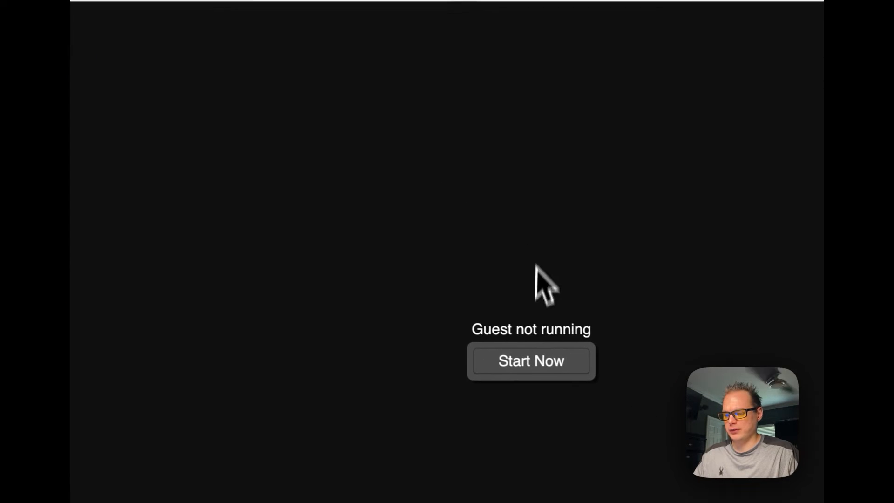
pyautogui.click(530, 360)
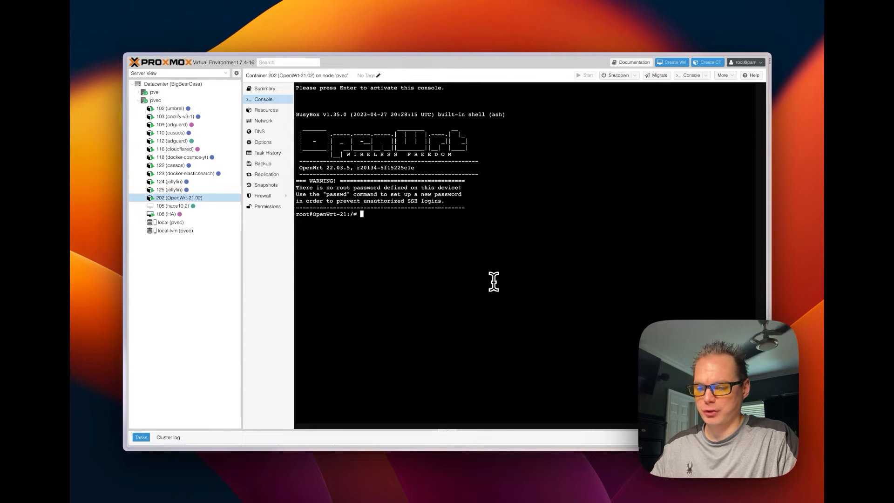
pyautogui.write('ip')
pyautogui.write('192.168.1.126')
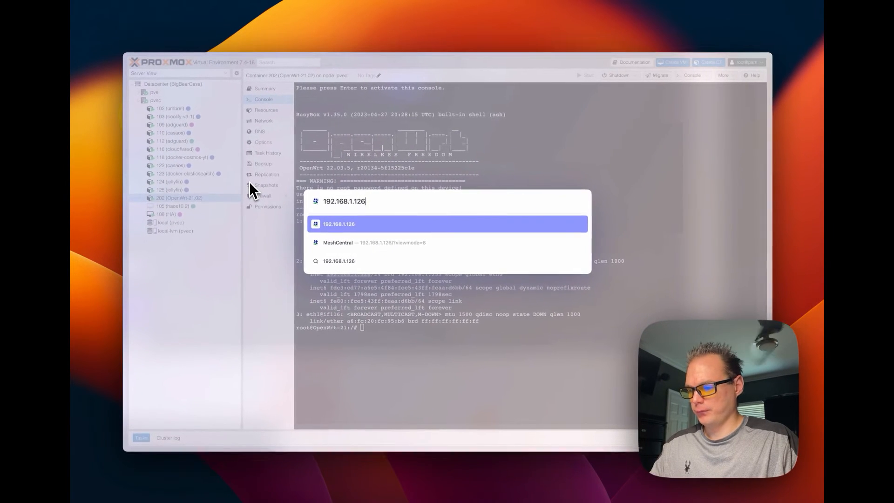
# Browse to 192.168.1.126, which reports ERR_CONNECTION_REFUSED
pyautogui.click(339, 224)
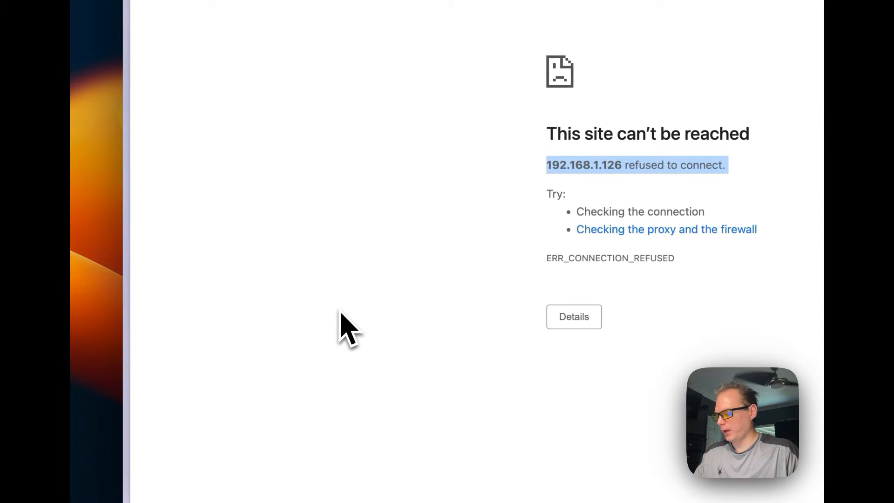
# Read the gist's 'Add the lan bridge' section, then return to the container 202 console
pyautogui.click(222, 172)
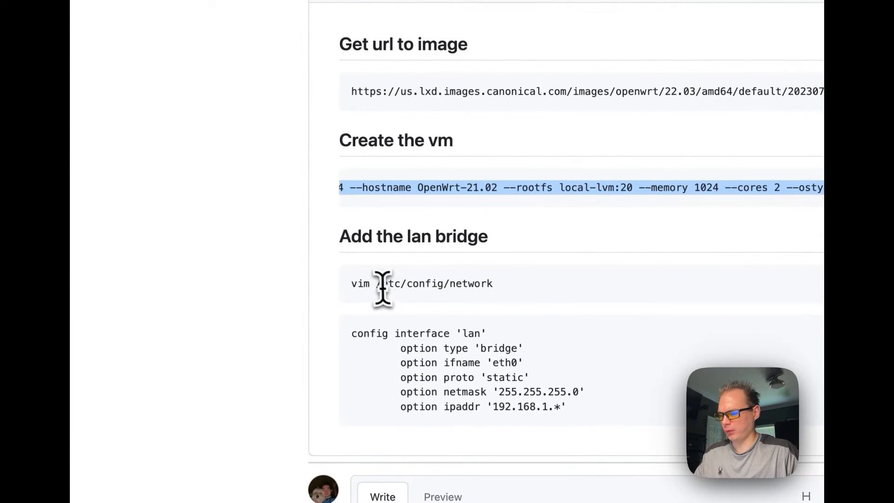
pyautogui.press('cmd+c')
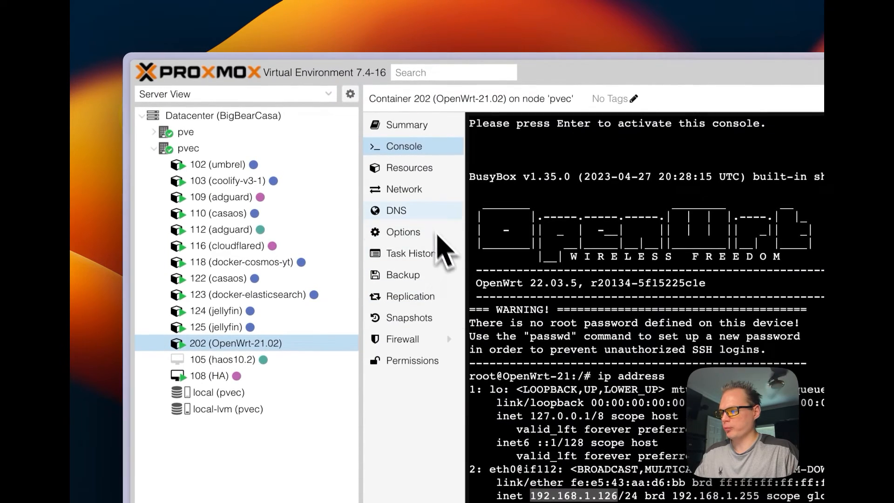
# View container 202's network devices, then cat and vim /etc/config/network showing loopback, wan and wan6
pyautogui.click(400, 189)
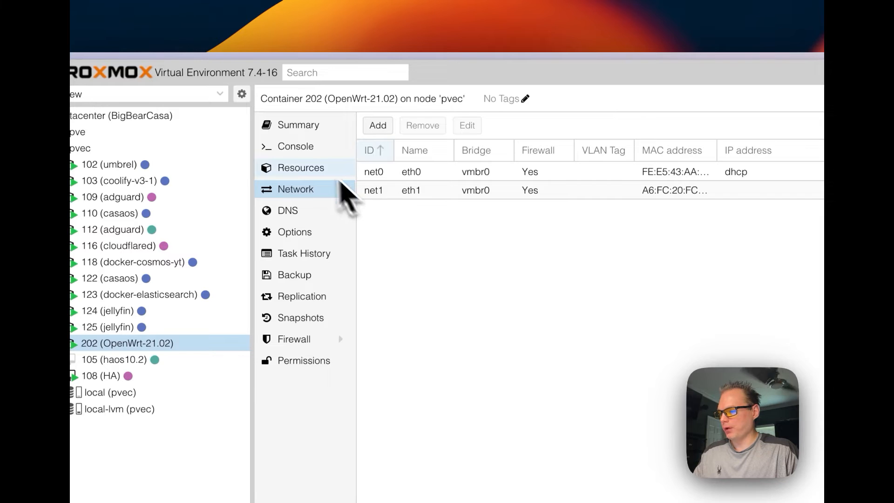
pyautogui.click(291, 146)
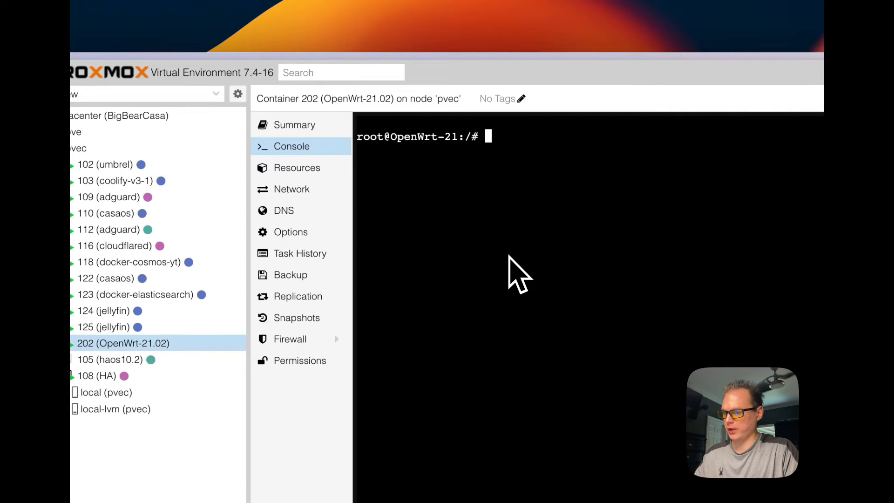
pyautogui.write('cat /etc/config/network')
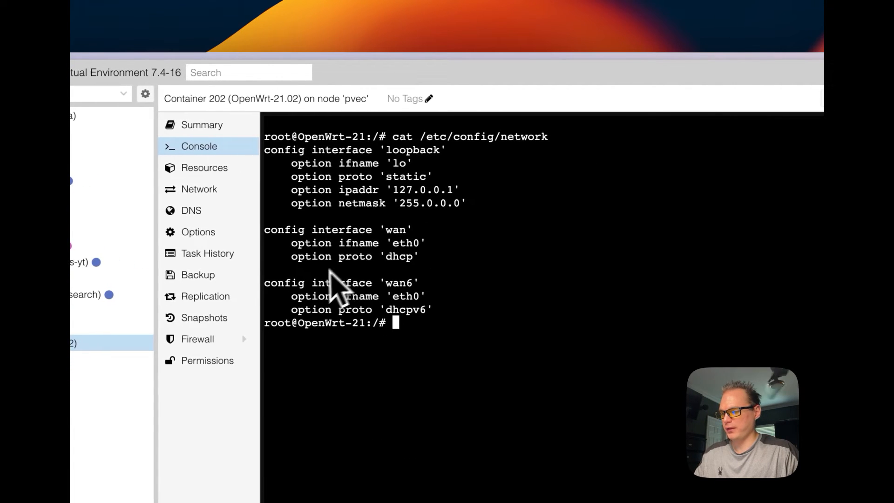
pyautogui.moveTo(365, 319)
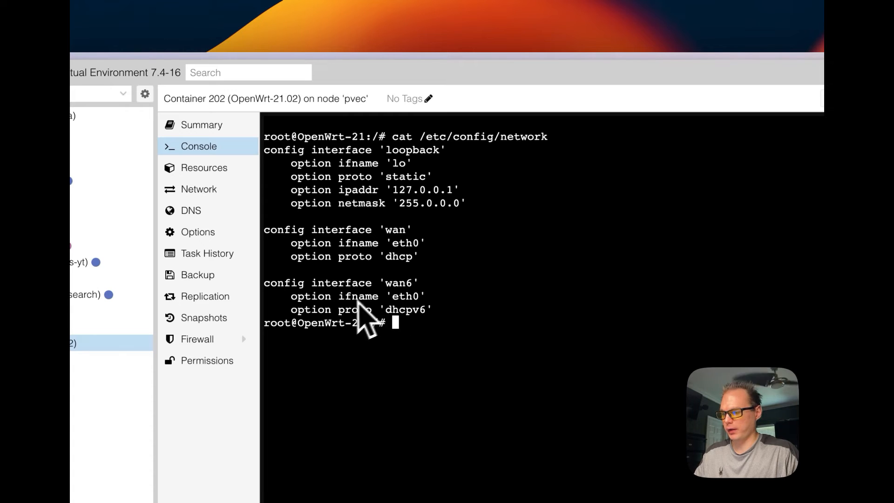
pyautogui.moveTo(376, 341)
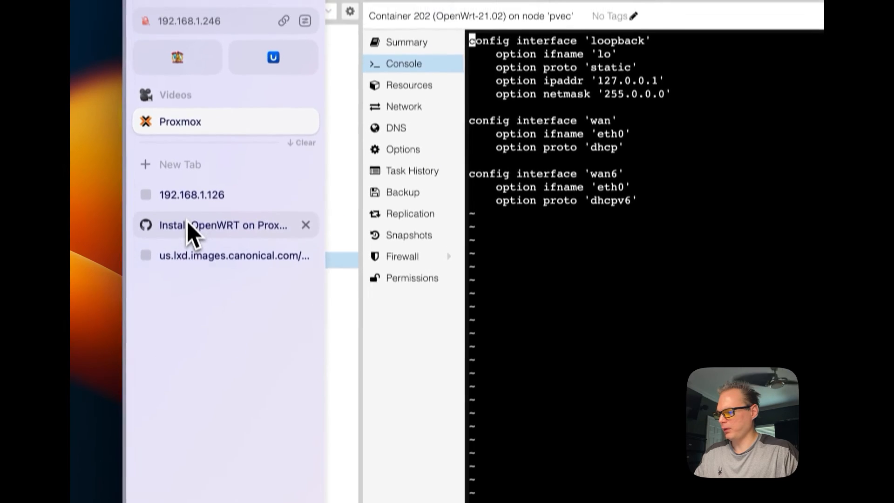
# Copy the 'config interface lan' block from the gist and return to the network file in vim
pyautogui.click(221, 225)
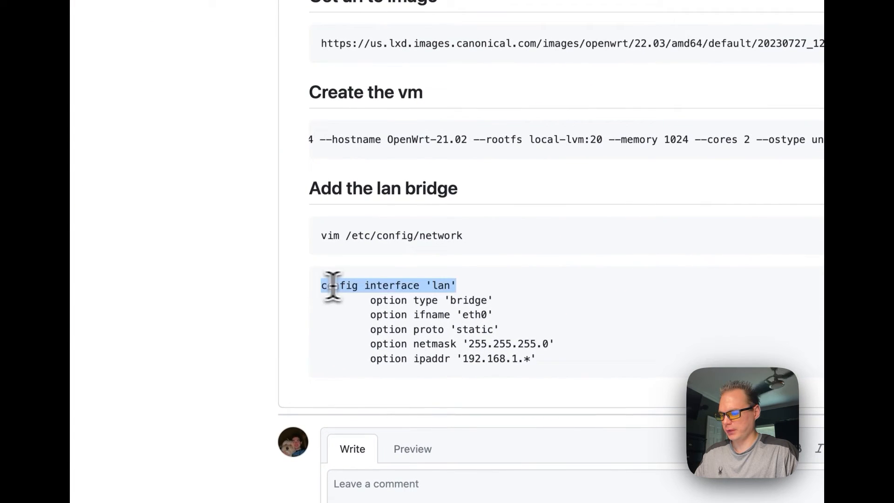
pyautogui.press('cmd+c')
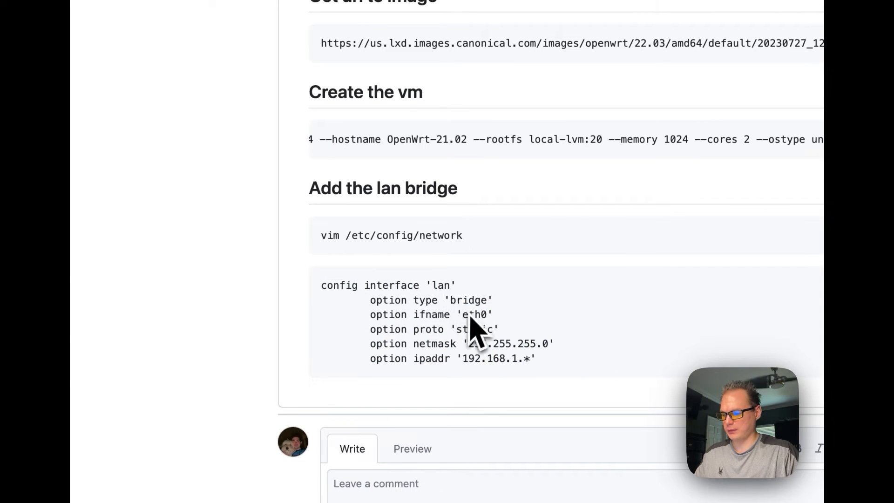
pyautogui.moveTo(562, 385)
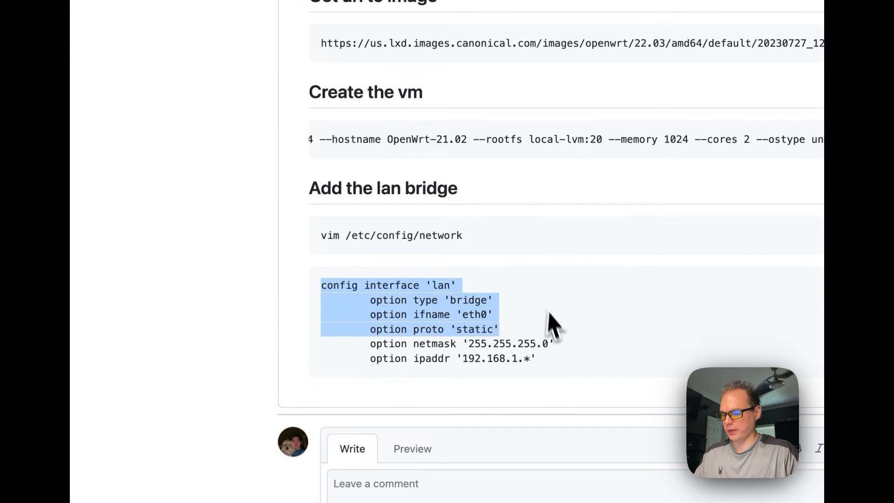
pyautogui.press('cmd+c')
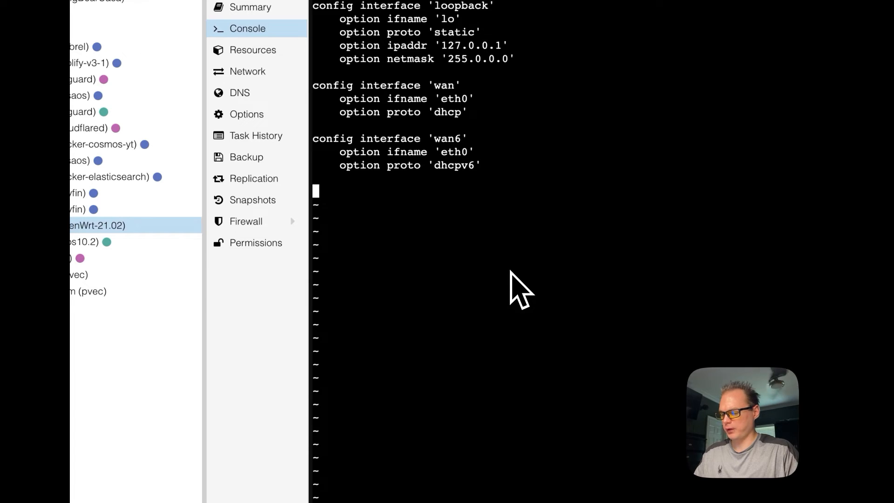
# Paste the lan bridge block on eth0 with netmask 255.255.255.0, fill in the ipaddr and save with :wq
pyautogui.press('cmd+v')
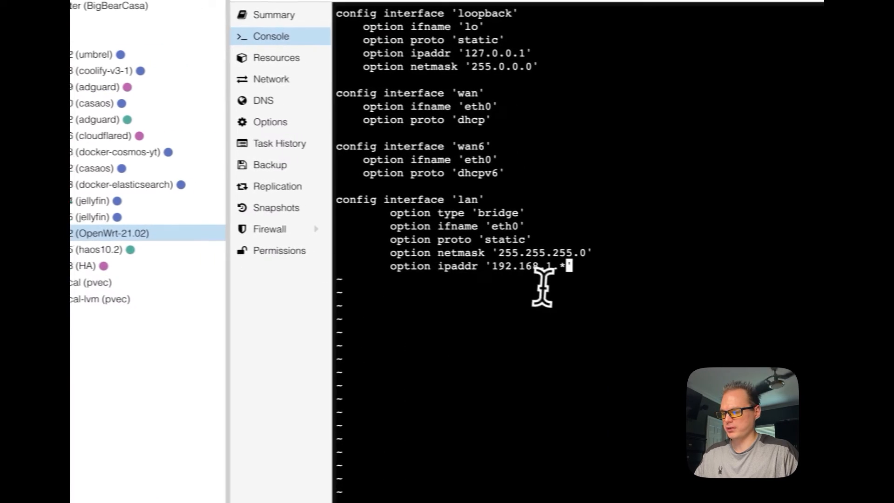
pyautogui.write('12')
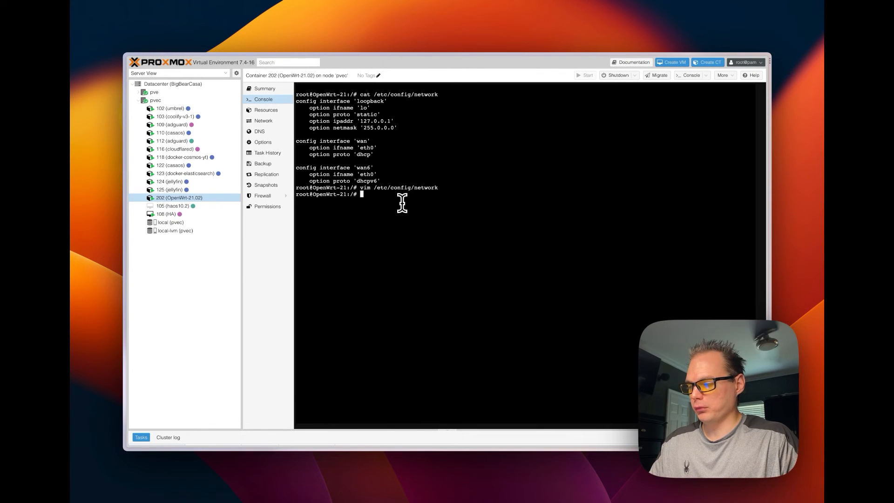
pyautogui.moveTo(319, 114)
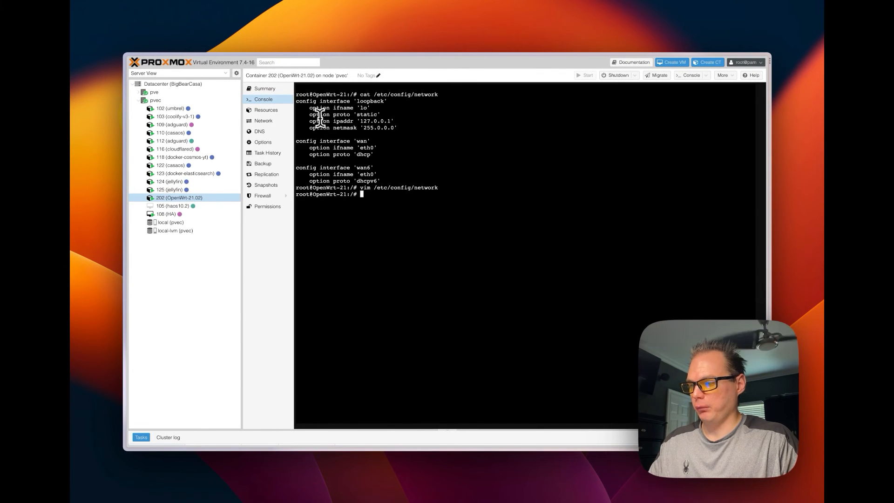
pyautogui.click(263, 88)
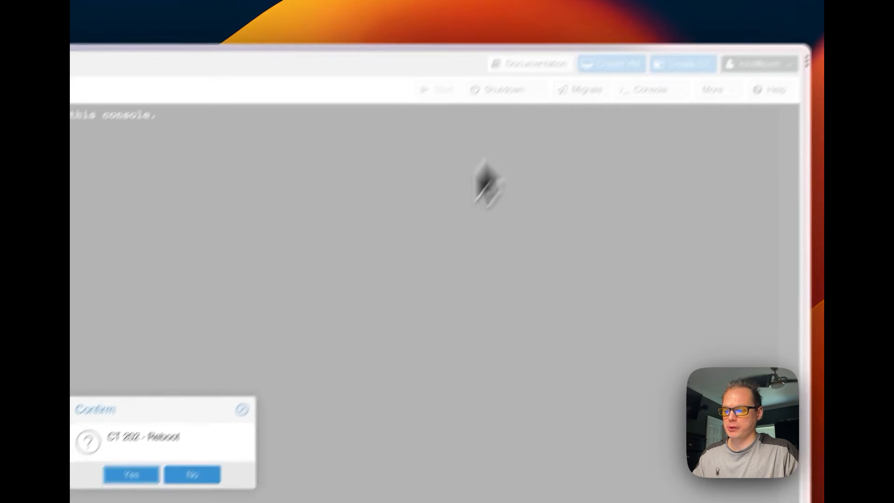
# Confirm rebooting CT 202 and view its Summary page
pyautogui.click(130, 474)
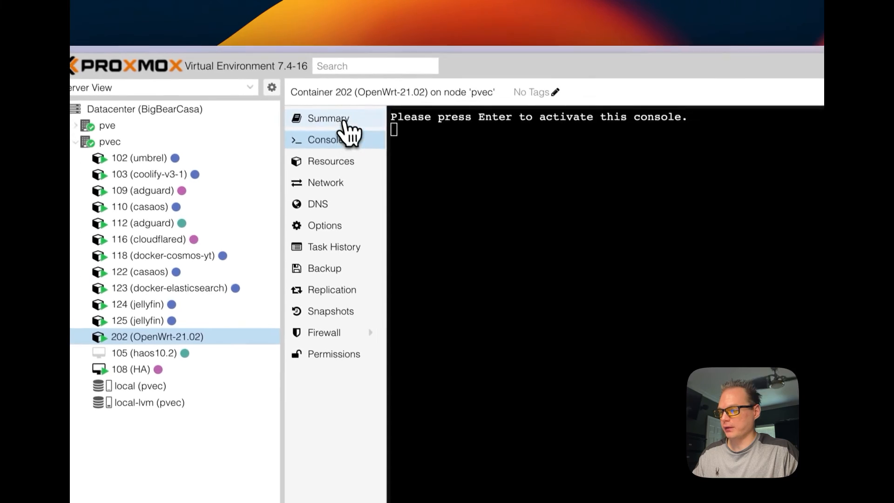
pyautogui.click(328, 118)
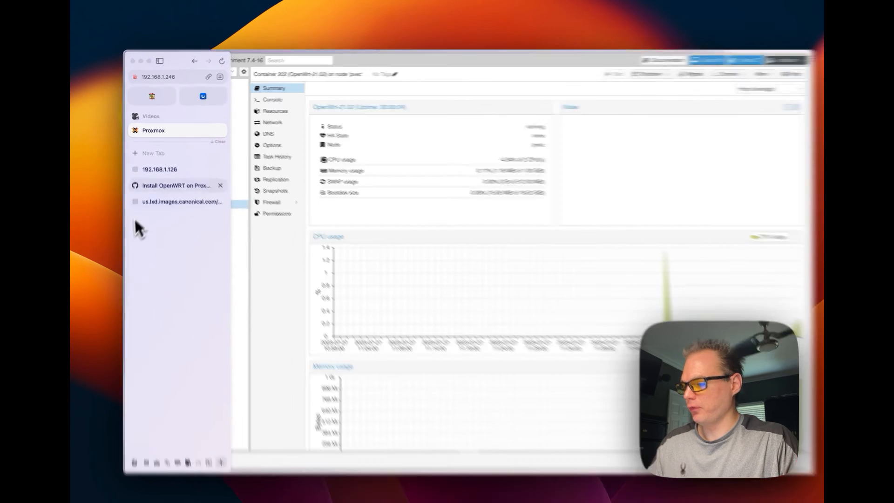
# Reload 192.168.1.126 and proceed past the certificate warning to the OpenWrt login page
pyautogui.click(159, 169)
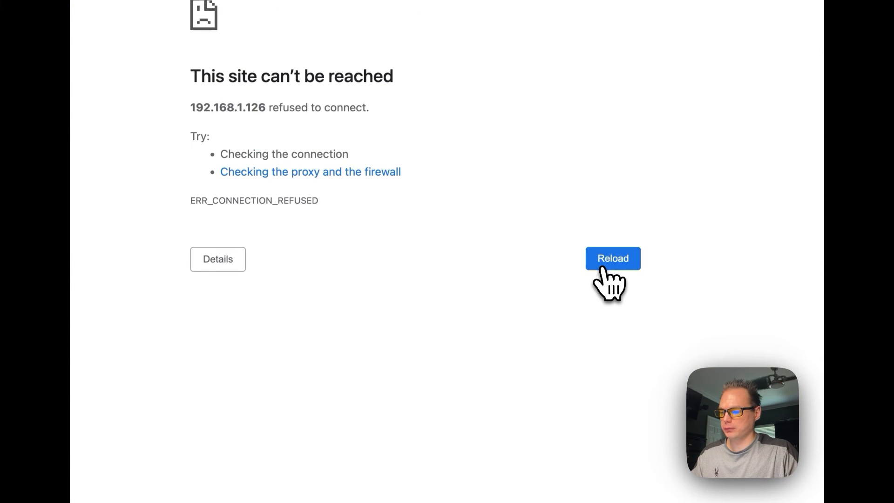
pyautogui.click(613, 258)
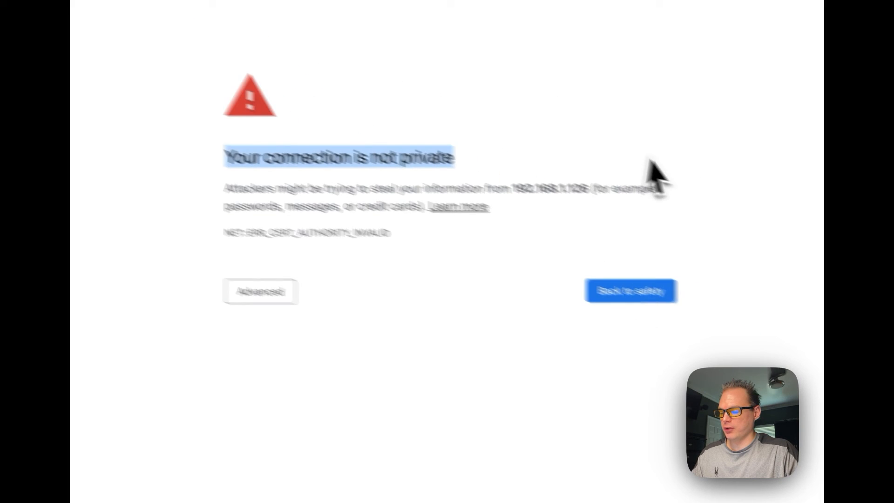
pyautogui.click(261, 292)
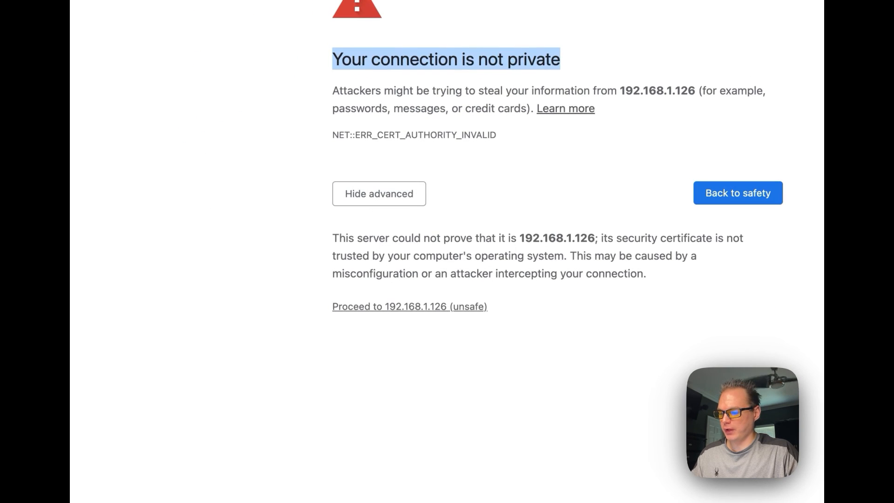
pyautogui.click(409, 307)
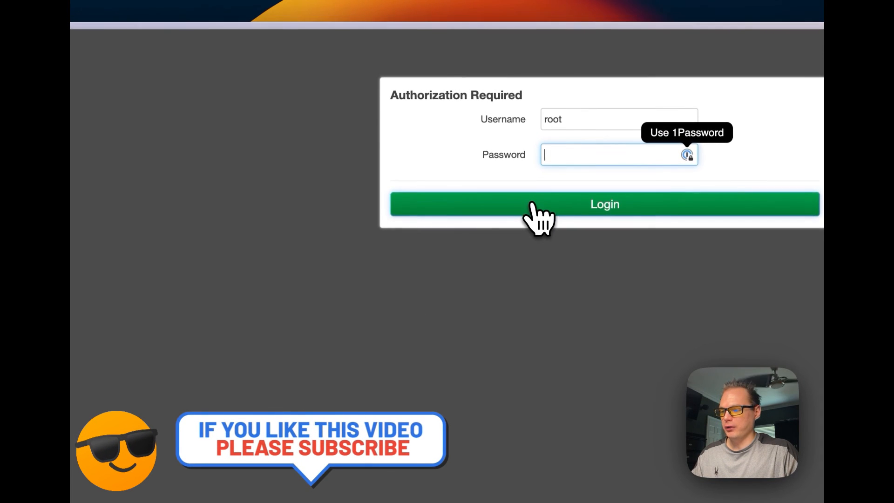
# Log in to LuCI as root with no password and scroll through the Status overview
pyautogui.click(604, 204)
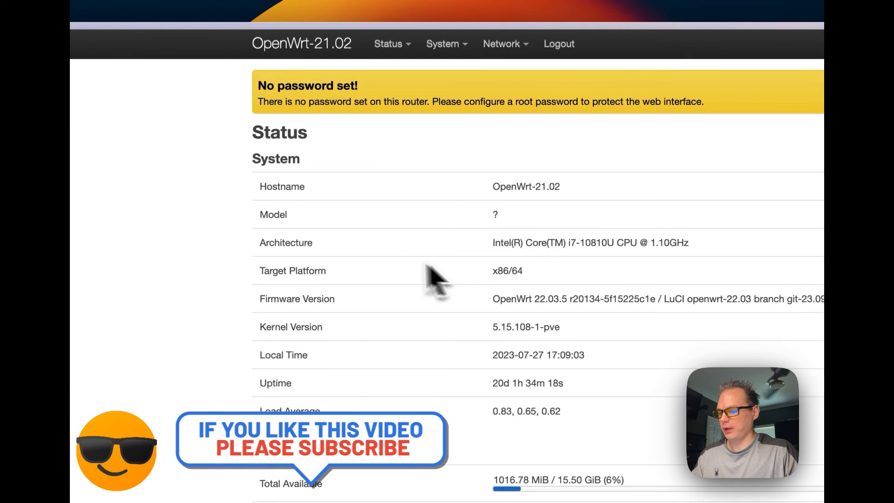
pyautogui.scroll(-3)
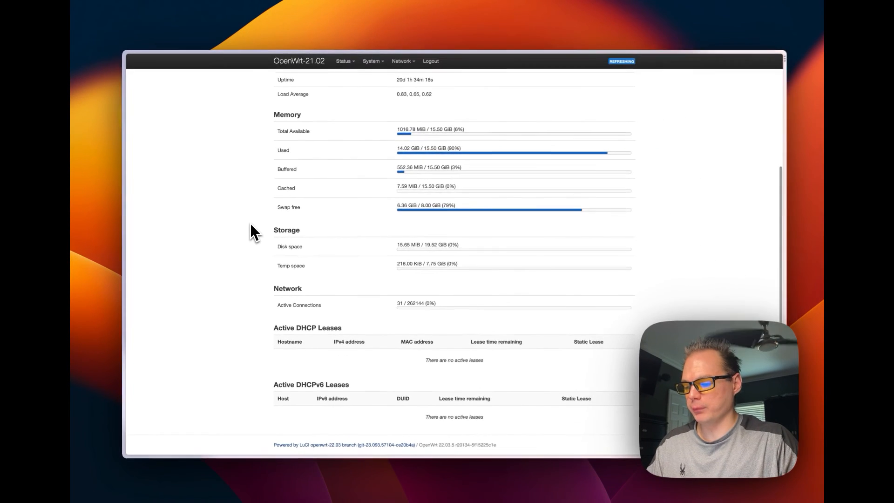